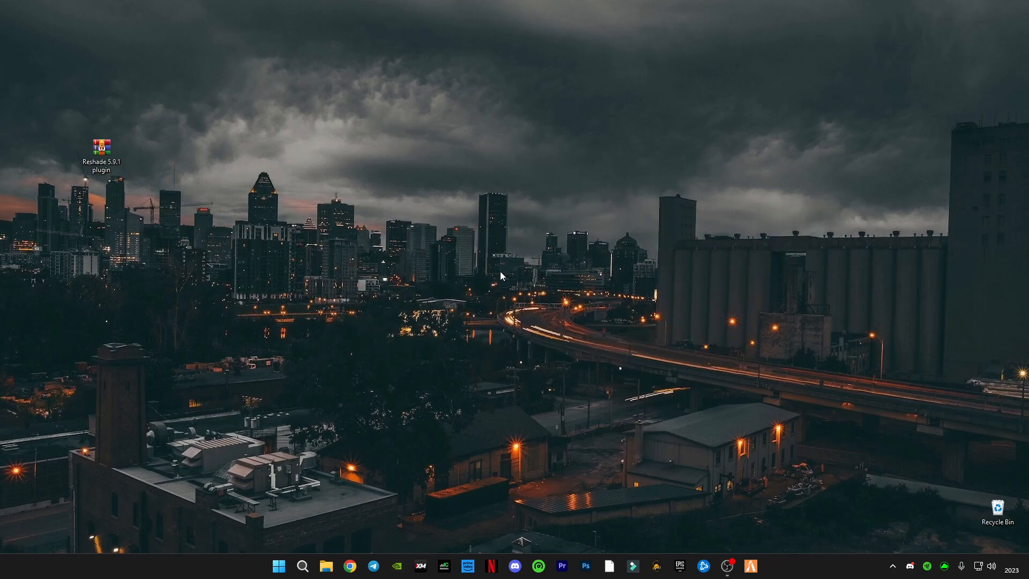
mouse_move(489, 270)
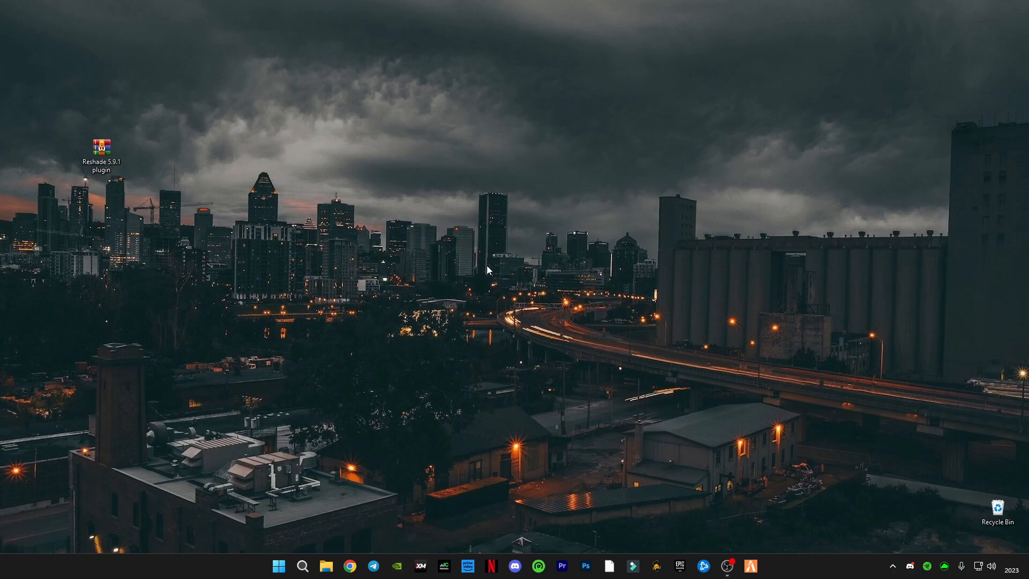
Step: Move the ReShade 5.9.1 plugin archive to a new spot on the desktop
click(102, 148)
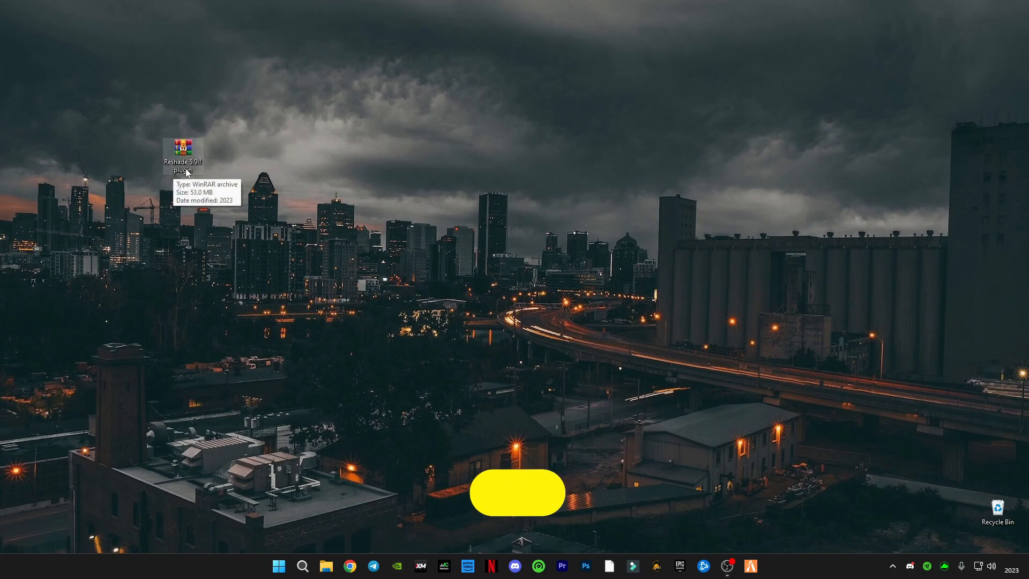
mouse_move(396, 397)
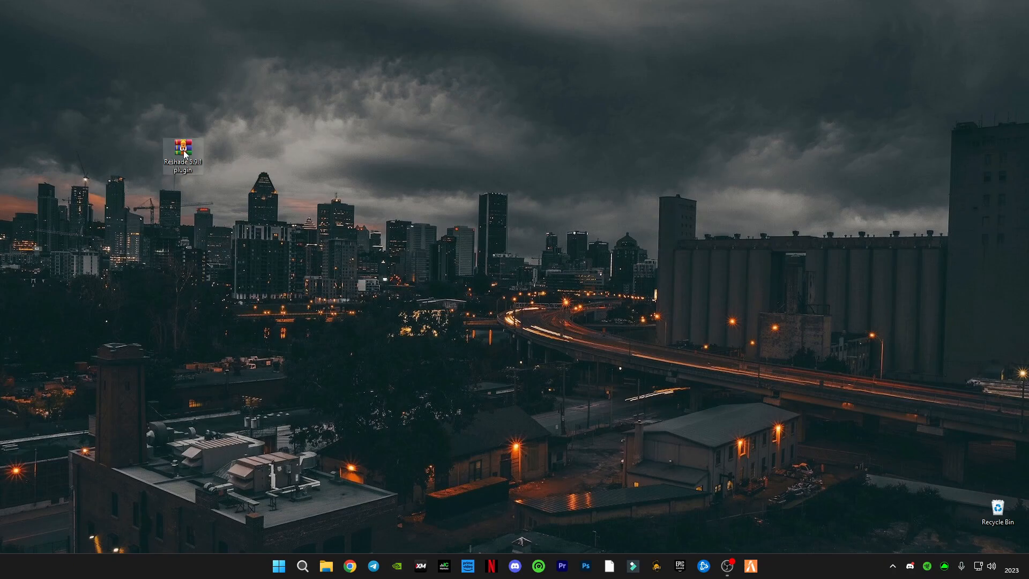
Step: Extract the ReShade archive into preset and plugin folders and arrange them on the desktop
right_click(182, 150)
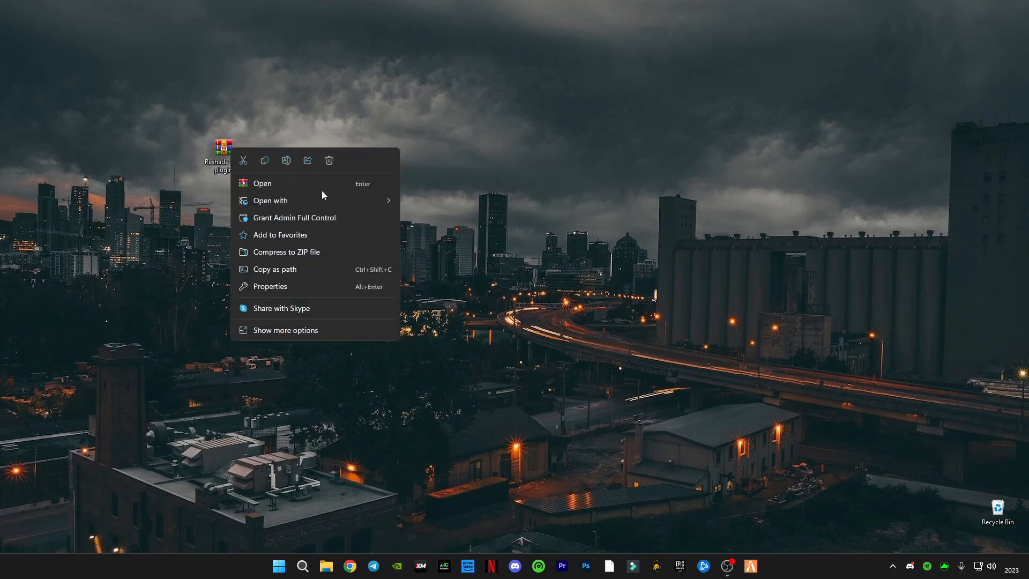
mouse_move(263, 322)
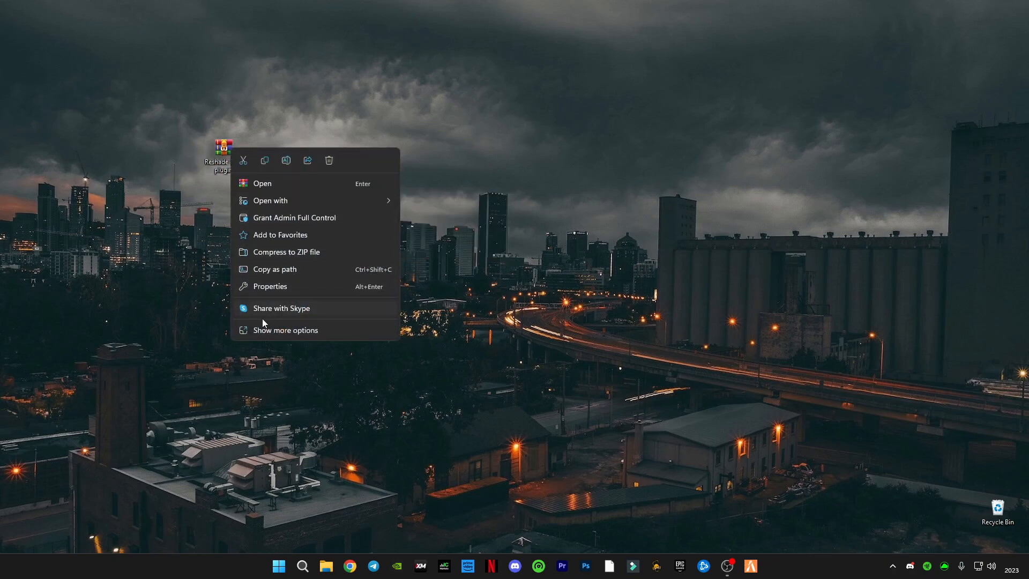
mouse_move(282, 308)
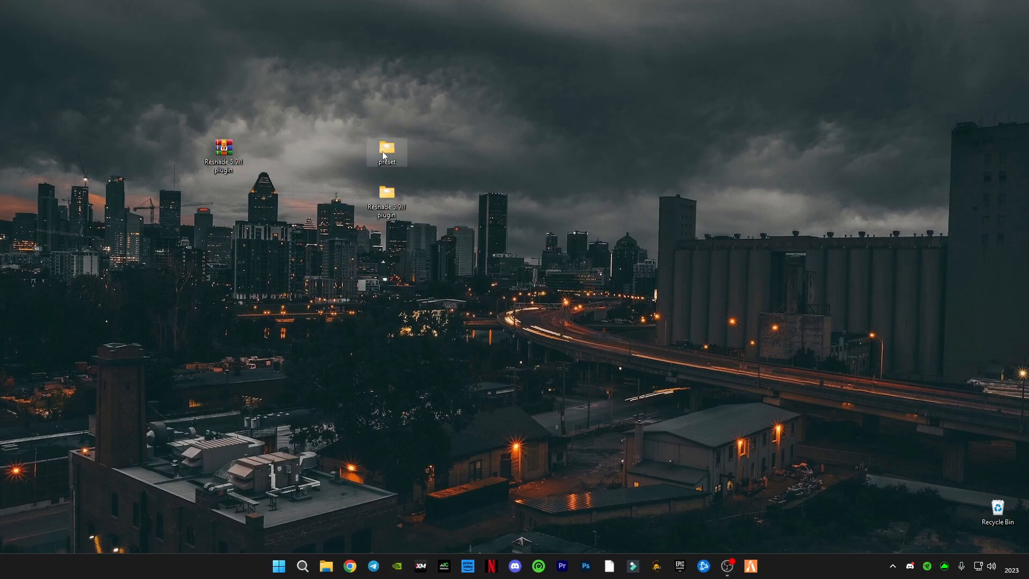
drag(387, 149, 507, 195)
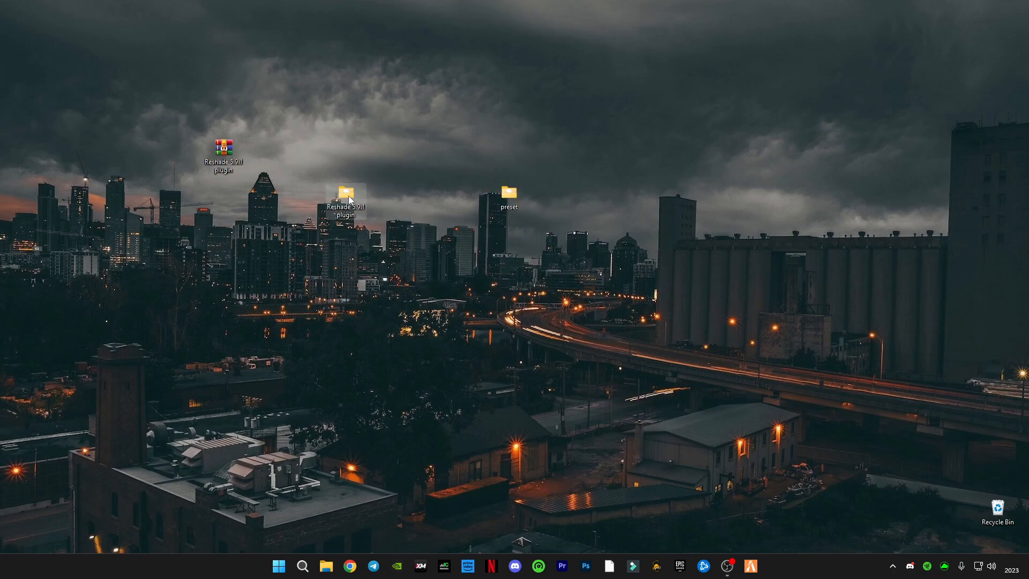
double_click(342, 198)
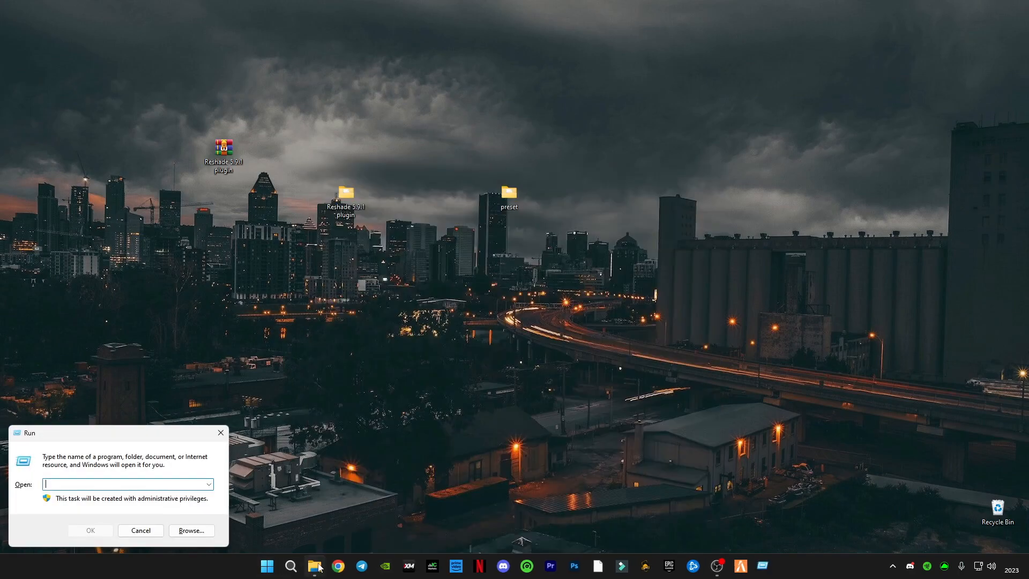
Step: Browse from appdata through Local and FiveM Application Data to the empty plugins folder
text(a)
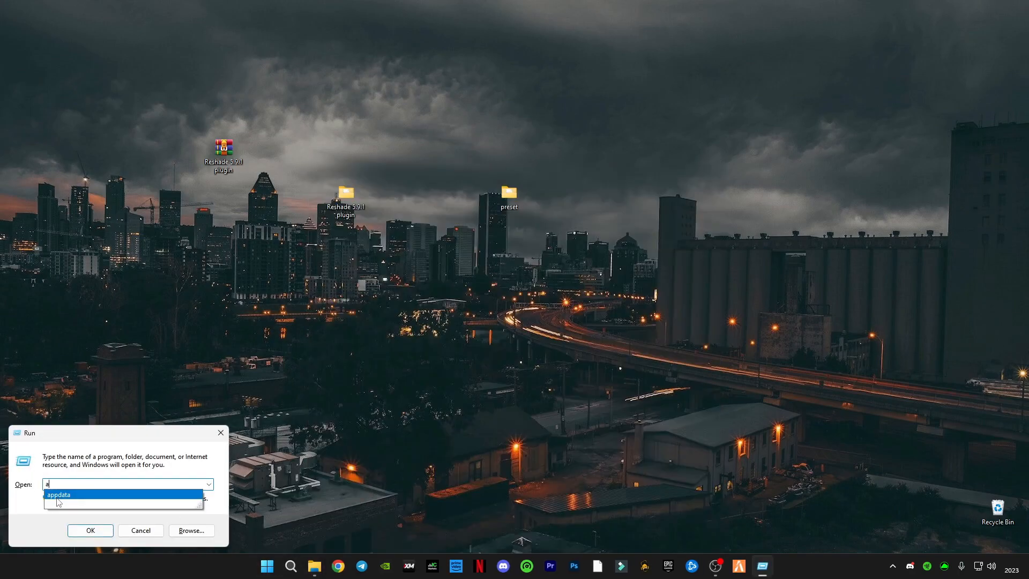
click(90, 531)
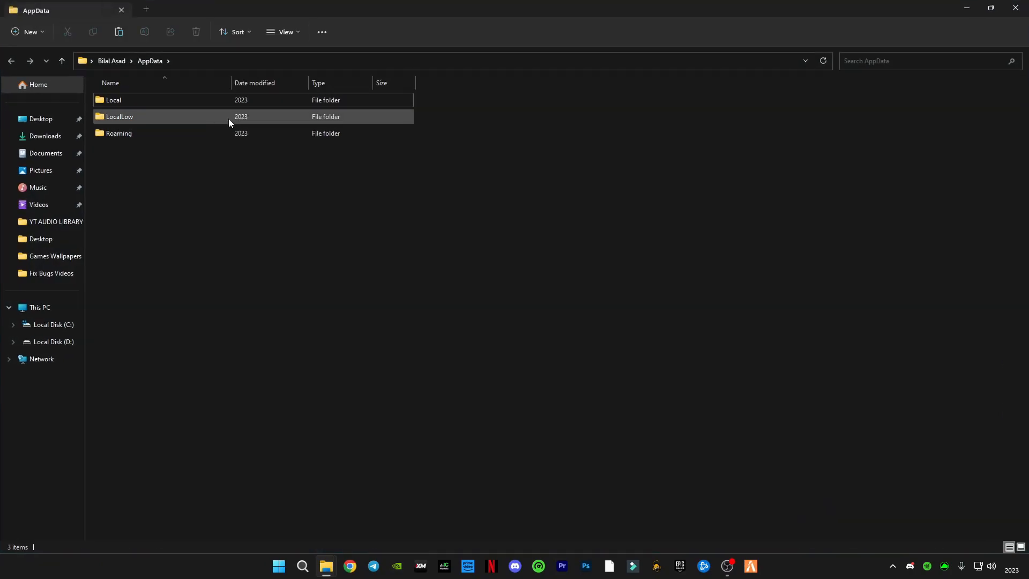
double_click(113, 99)
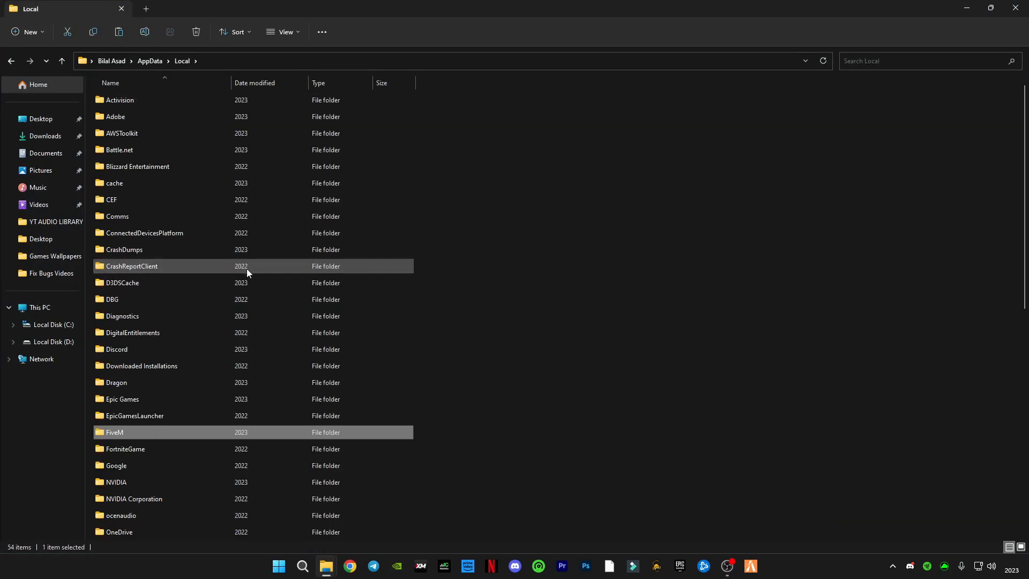
double_click(113, 432)
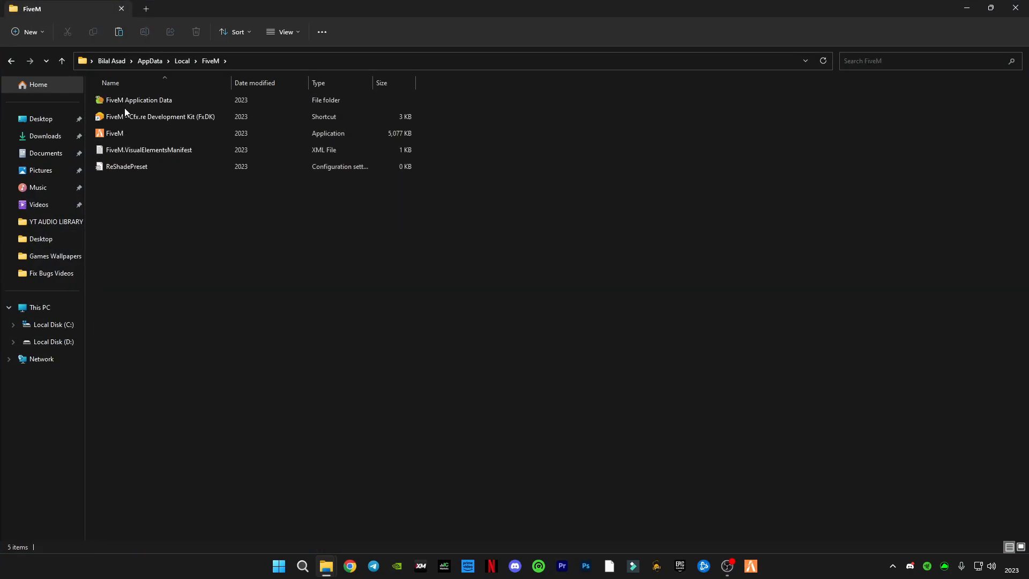
double_click(139, 100)
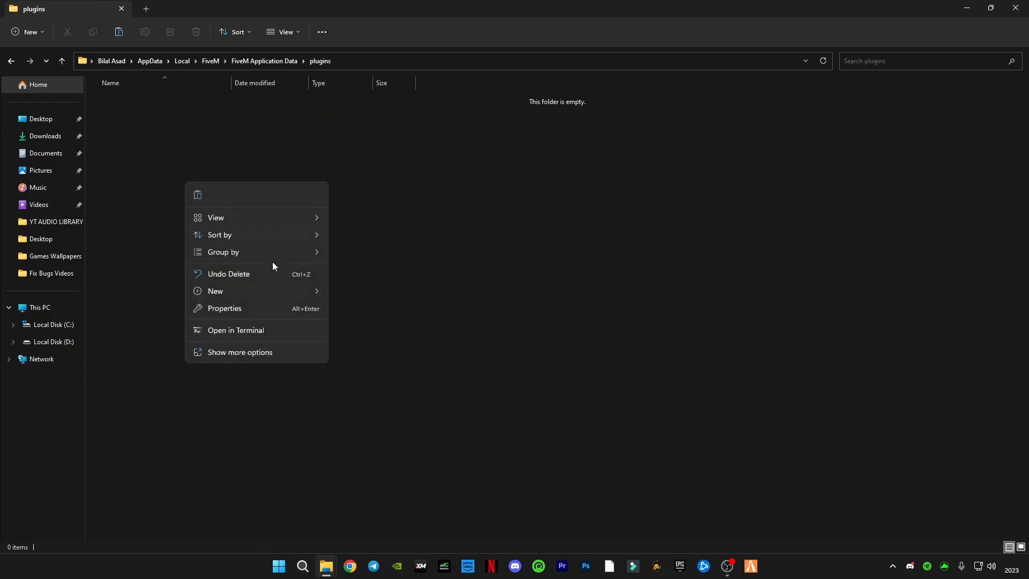
click(332, 453)
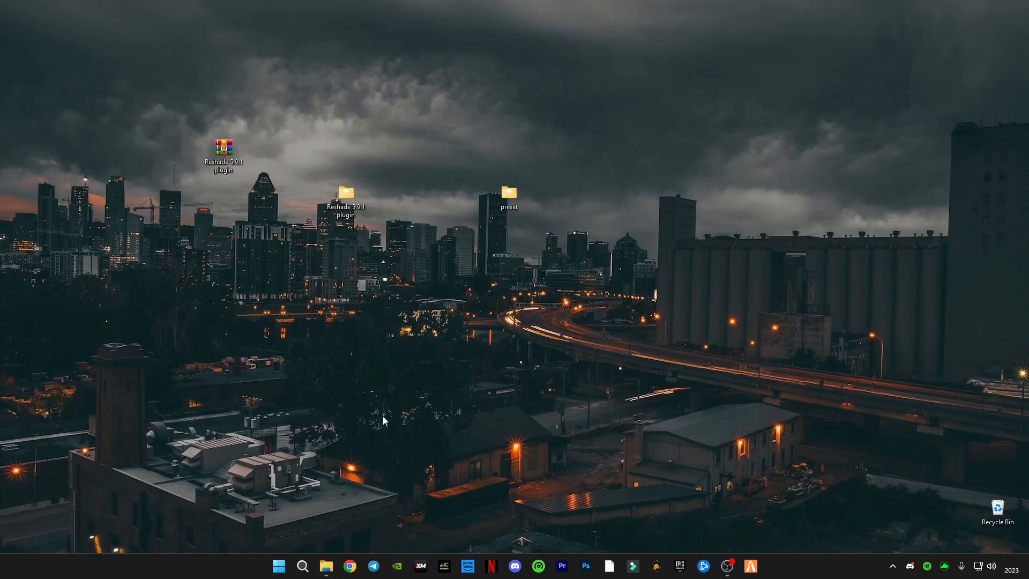
mouse_move(646, 502)
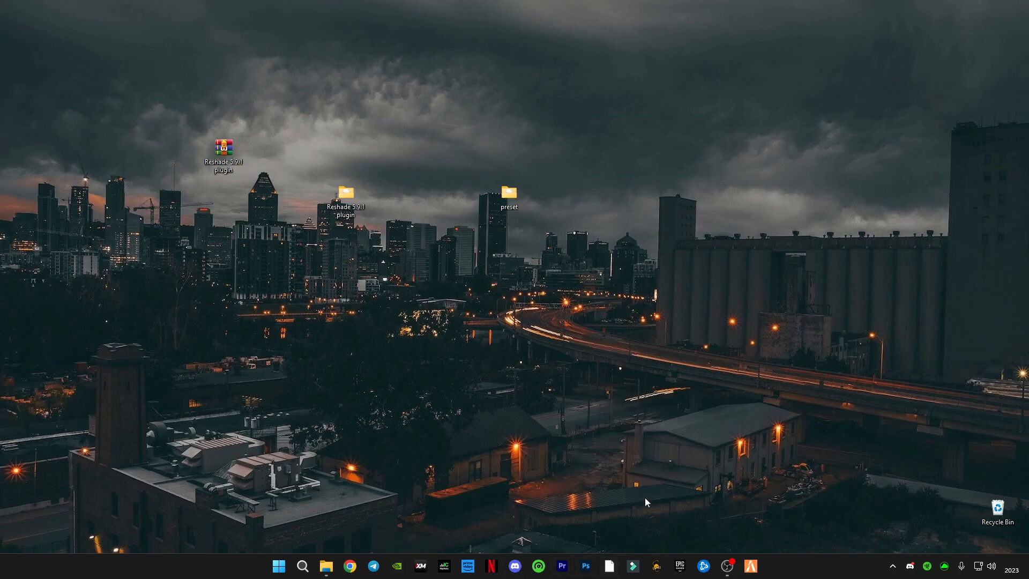
Step: Launch FiveM from the taskbar and reach its home screen
click(751, 567)
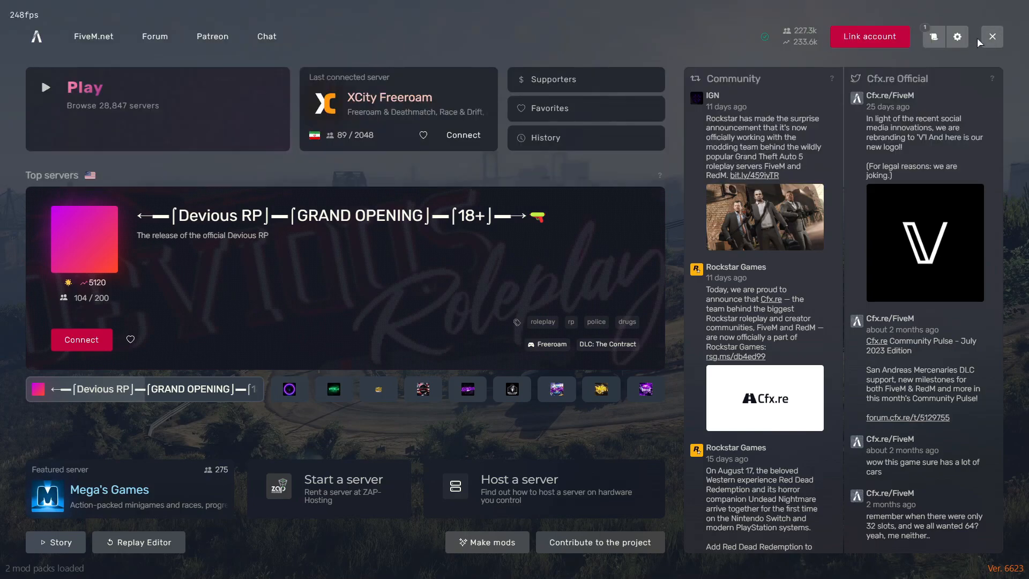
Step: Show the Game section of FiveM settings with the update channel choices
click(956, 37)
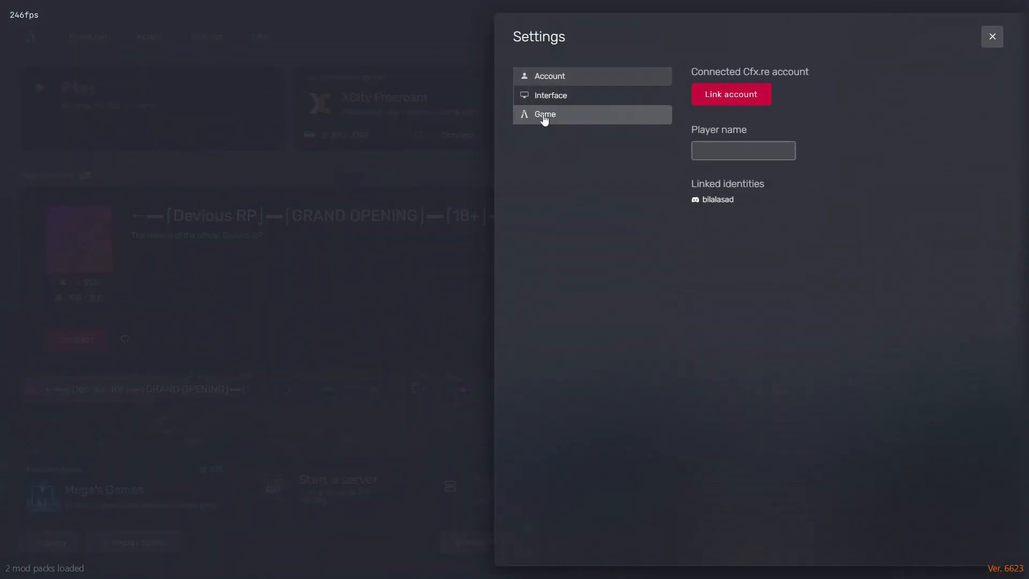
click(544, 113)
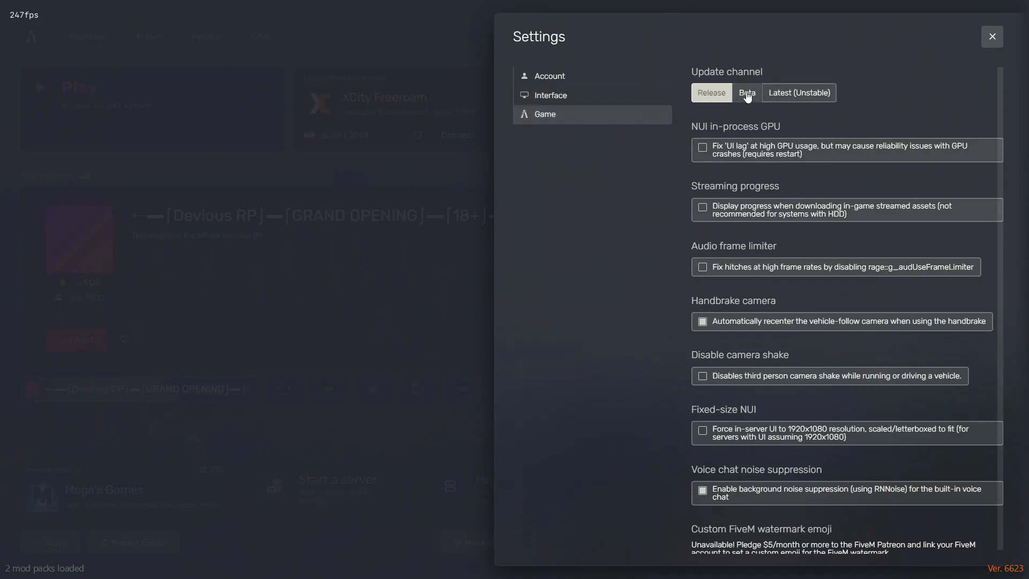
click(711, 93)
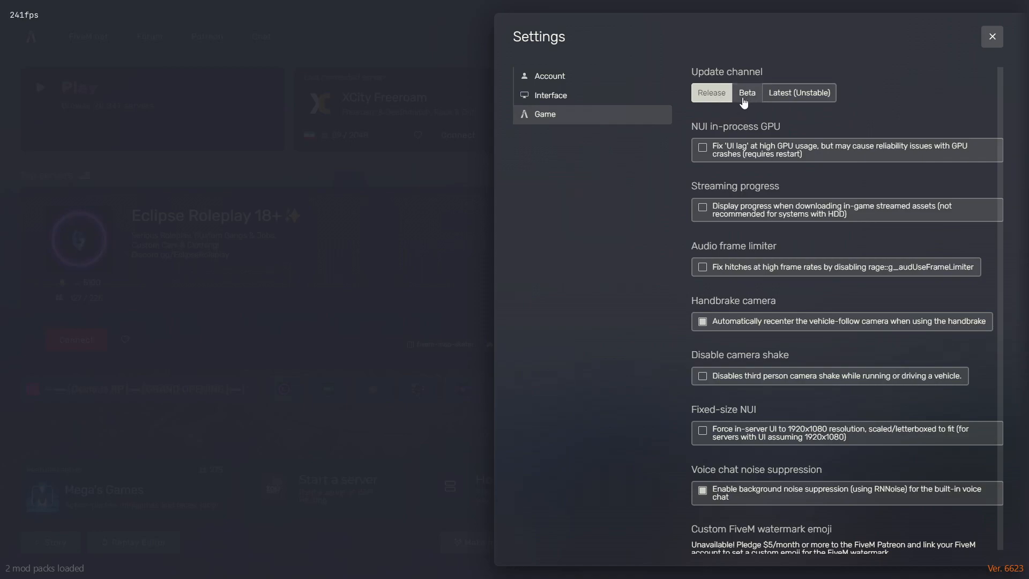
Step: Switch the update channel to Beta, dismiss the restart notice and exit FiveM to the desktop
click(746, 92)
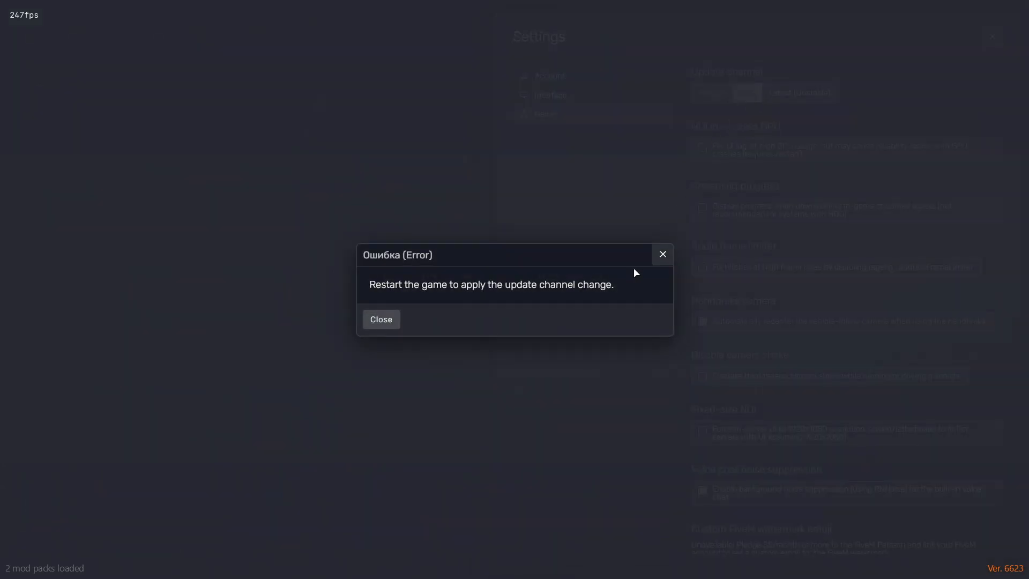
mouse_move(381, 319)
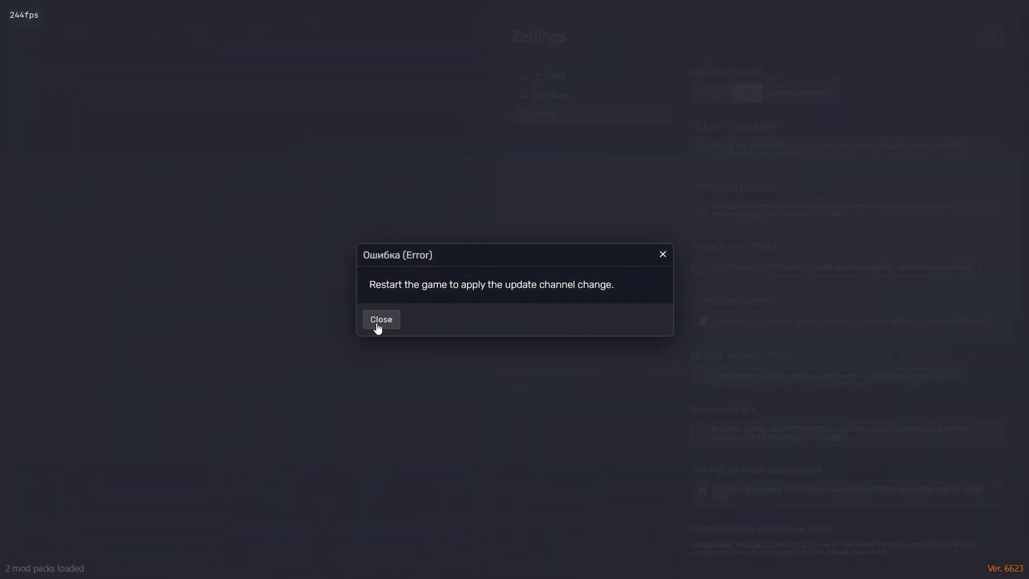
click(381, 319)
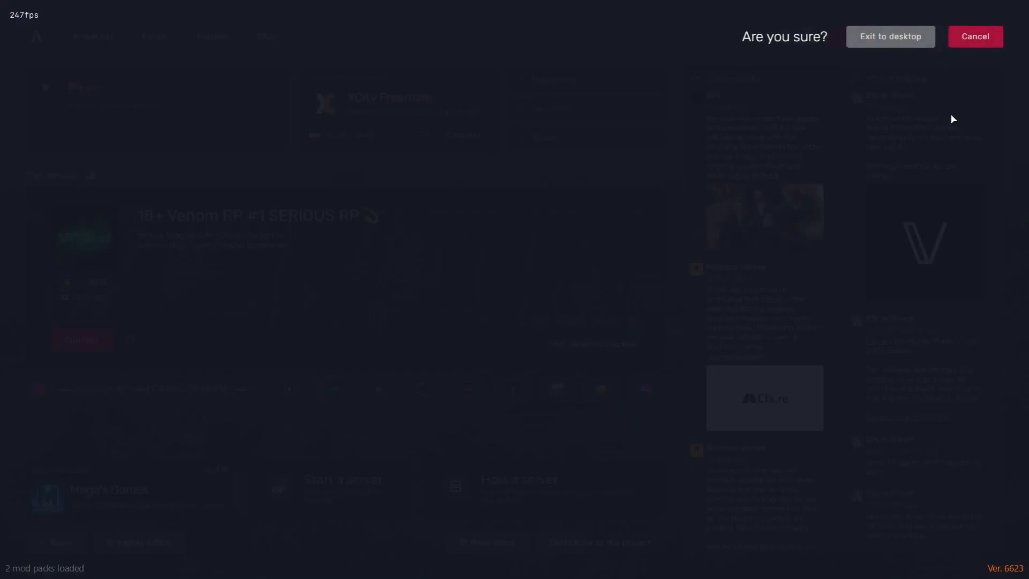
click(890, 36)
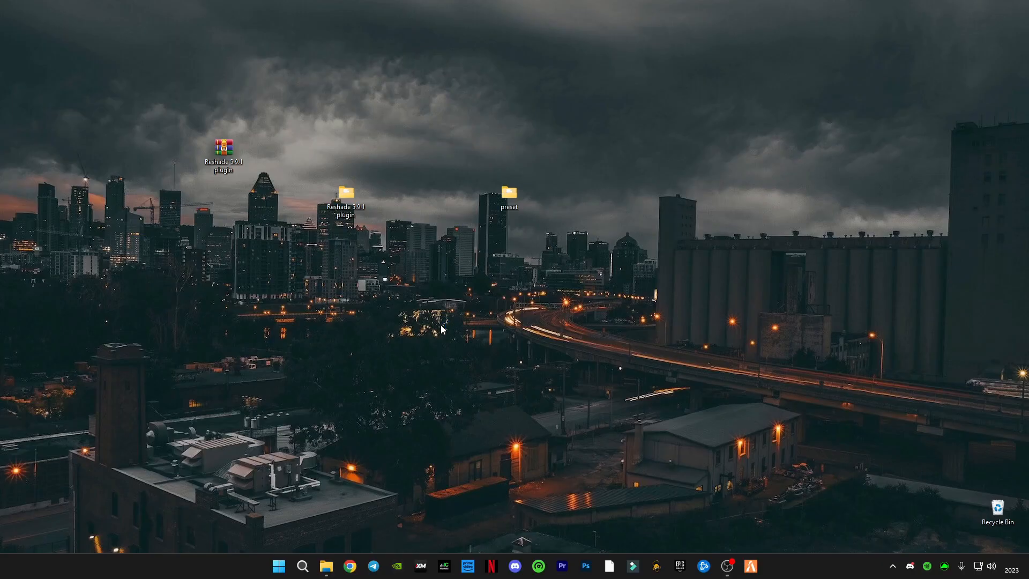
Step: Relaunch FiveM so ReShade 5.9.1 compiles its effects at startup
click(751, 566)
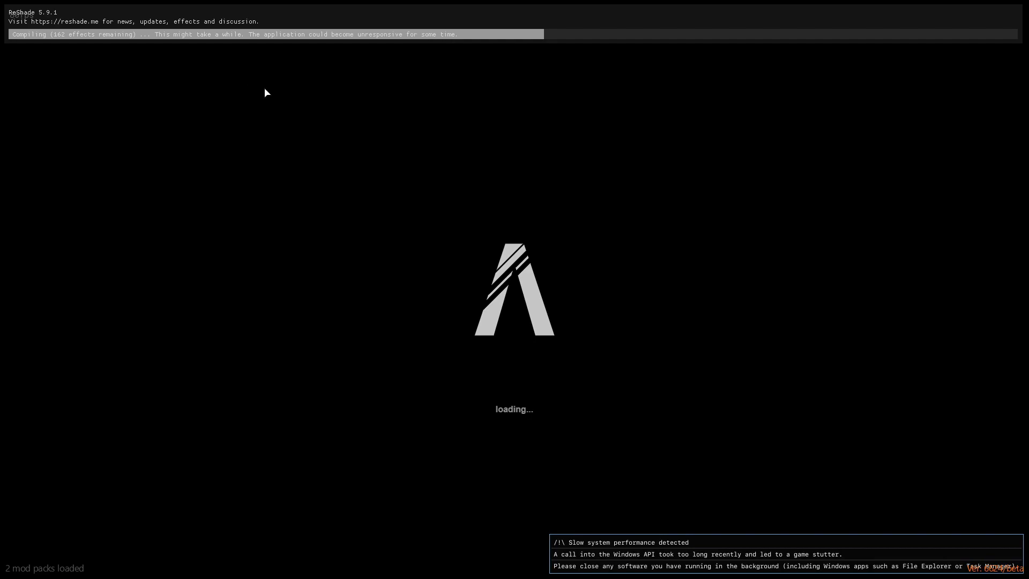
mouse_move(419, 295)
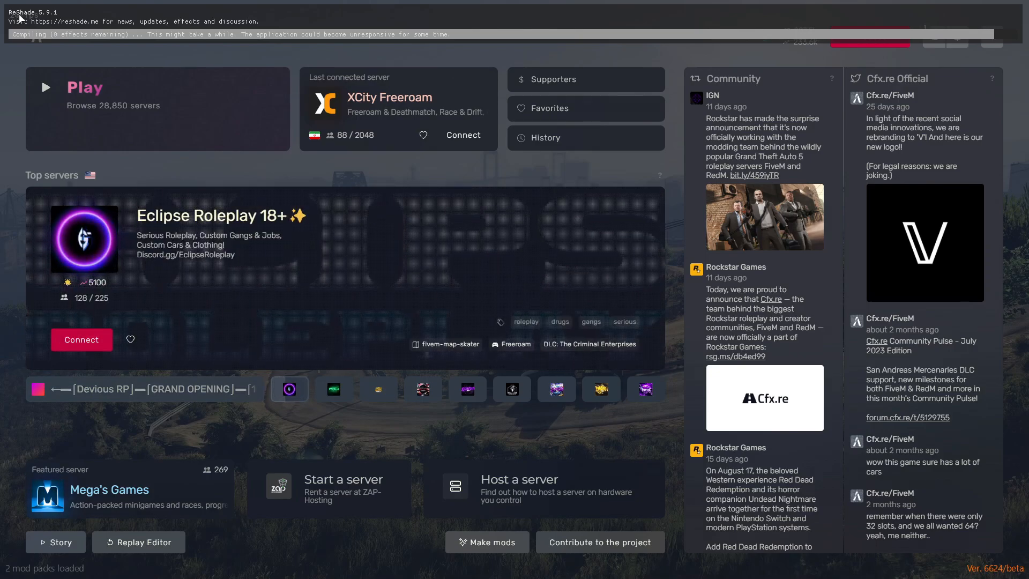
mouse_move(811, 114)
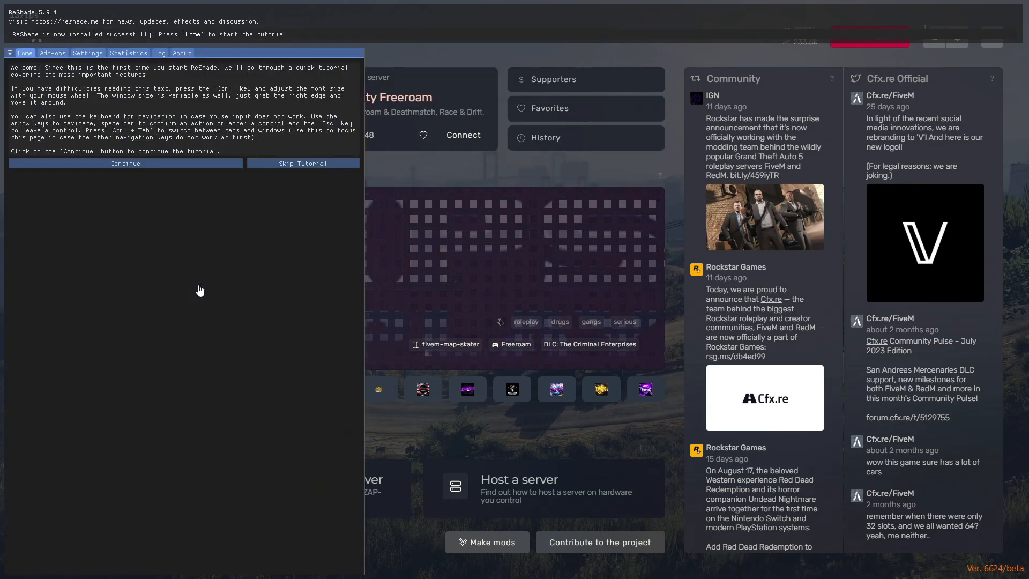
Step: Skip the ReShade tutorial so the overlay lists its effects in the Beta main menu
click(302, 163)
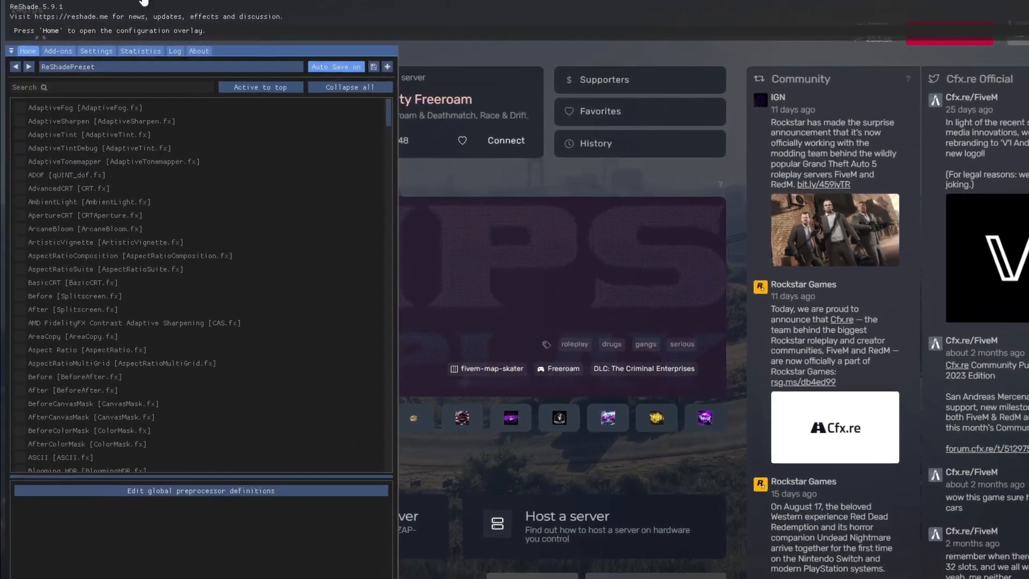